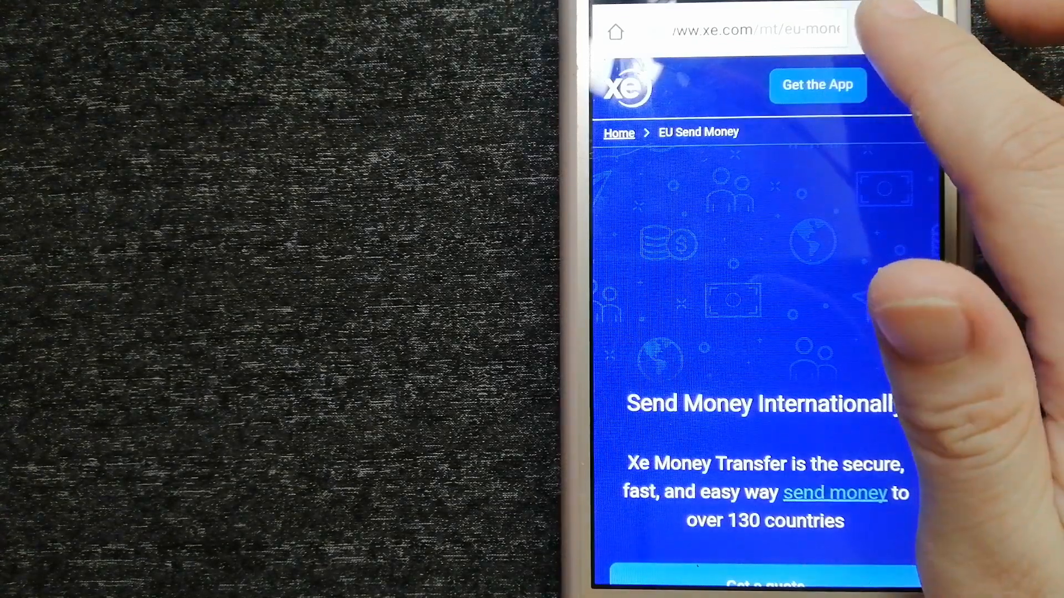
Step: Bring the Western Union Philippines tab to the front from the tab switcher
left_click(875, 26)
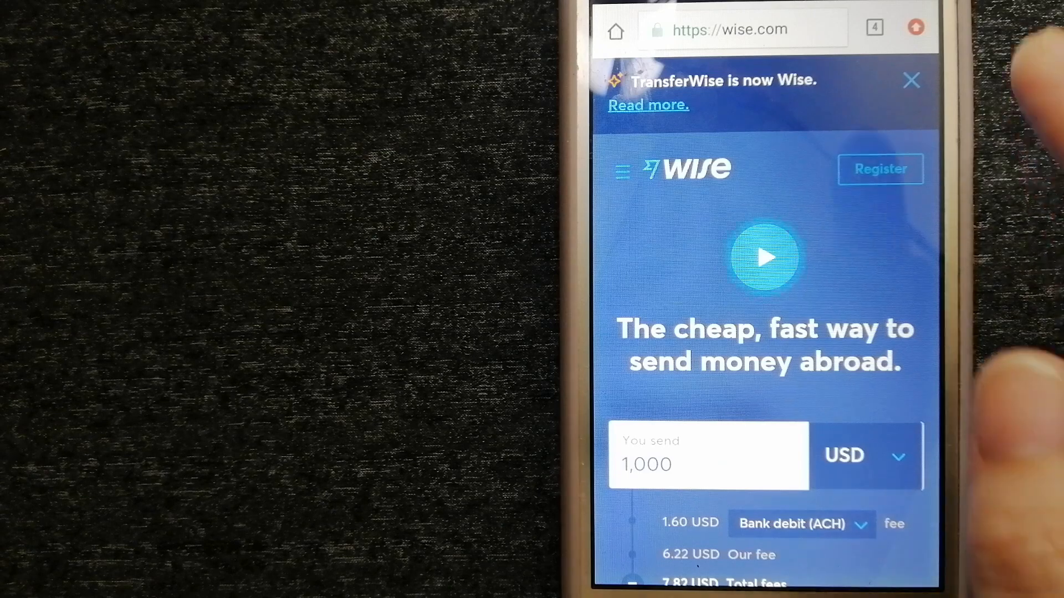
left_click(874, 27)
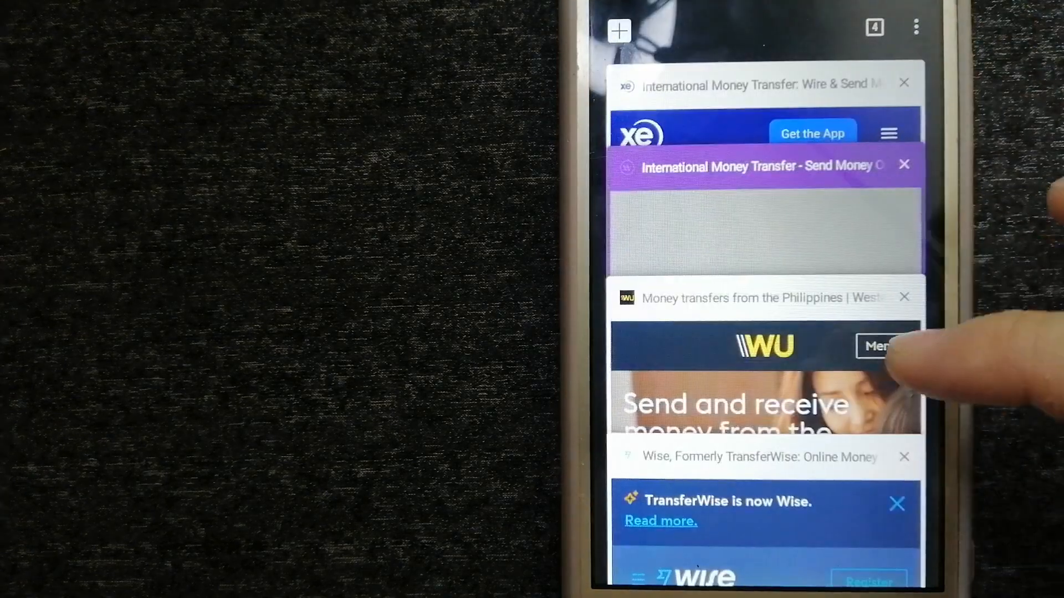
left_click(764, 345)
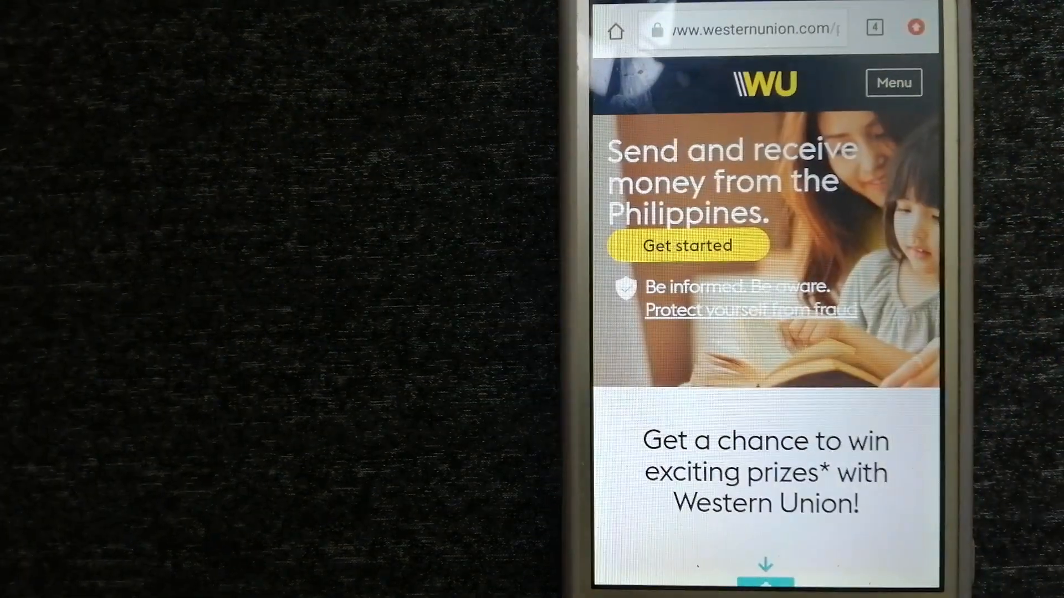